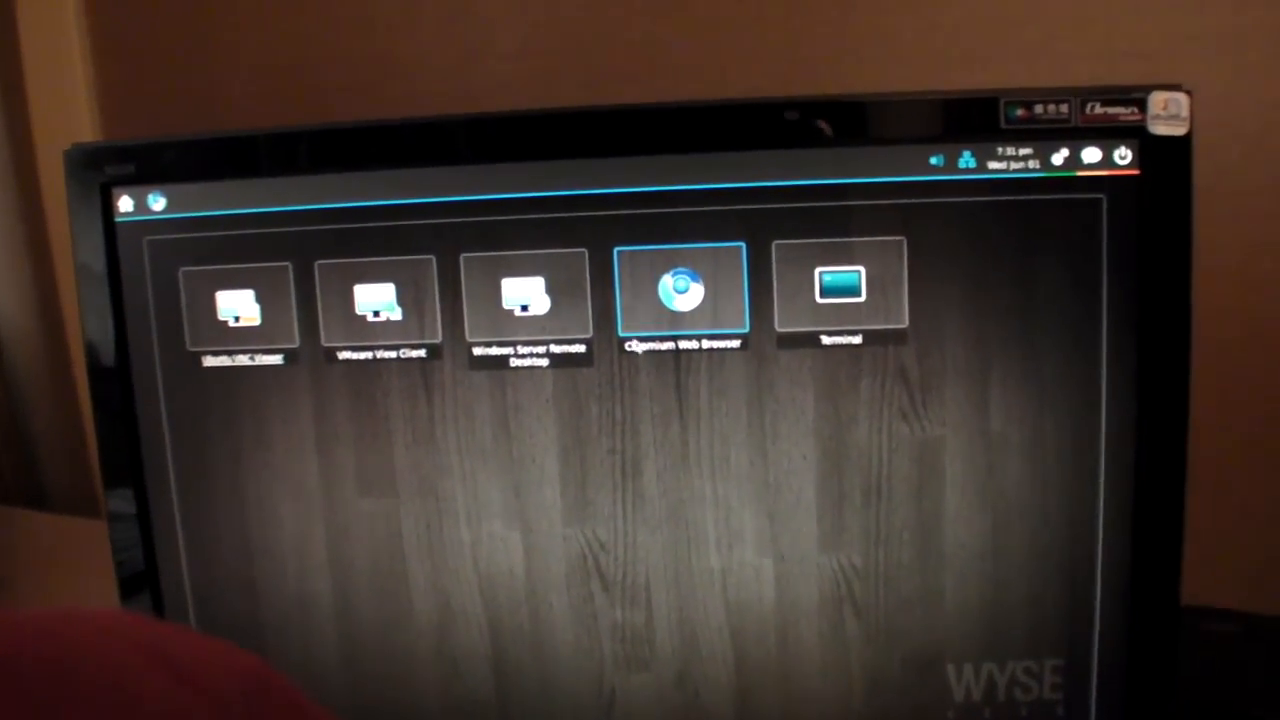
Launch the Chromium Web Browser from its desktop tile, landing on the Citrix logon page.
{"action": "left_click", "coordinate": [684, 296]}
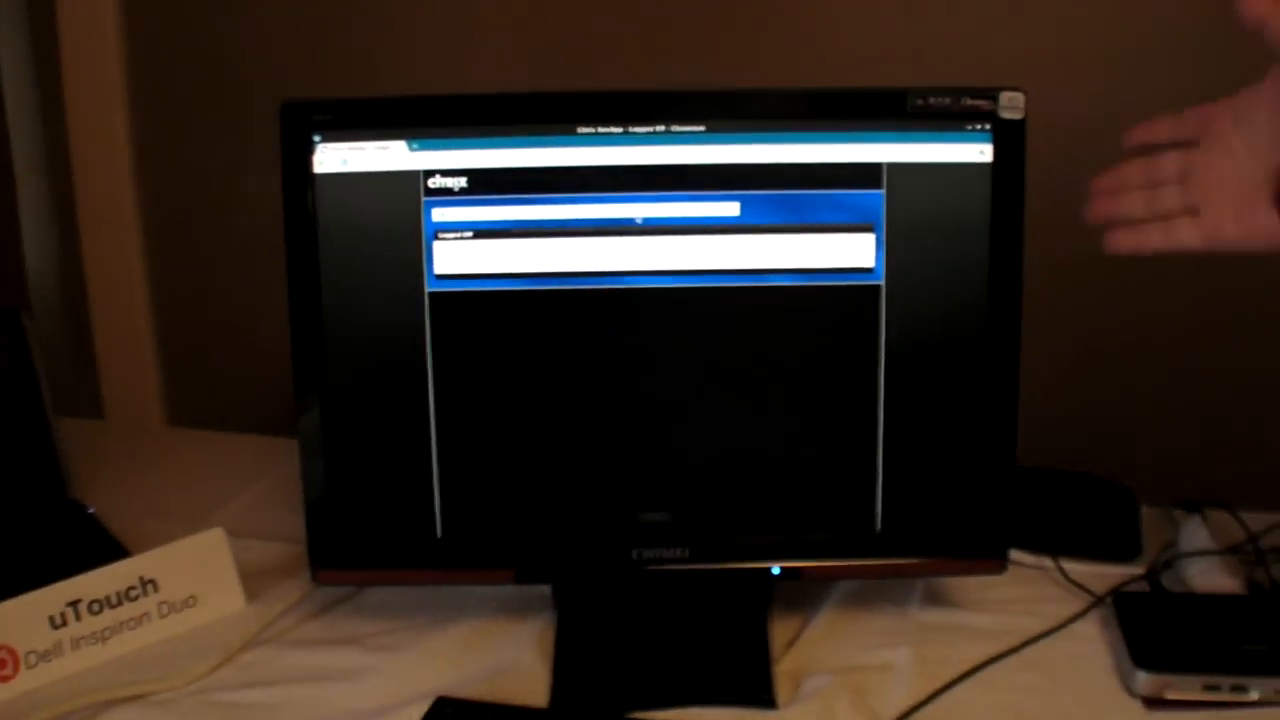